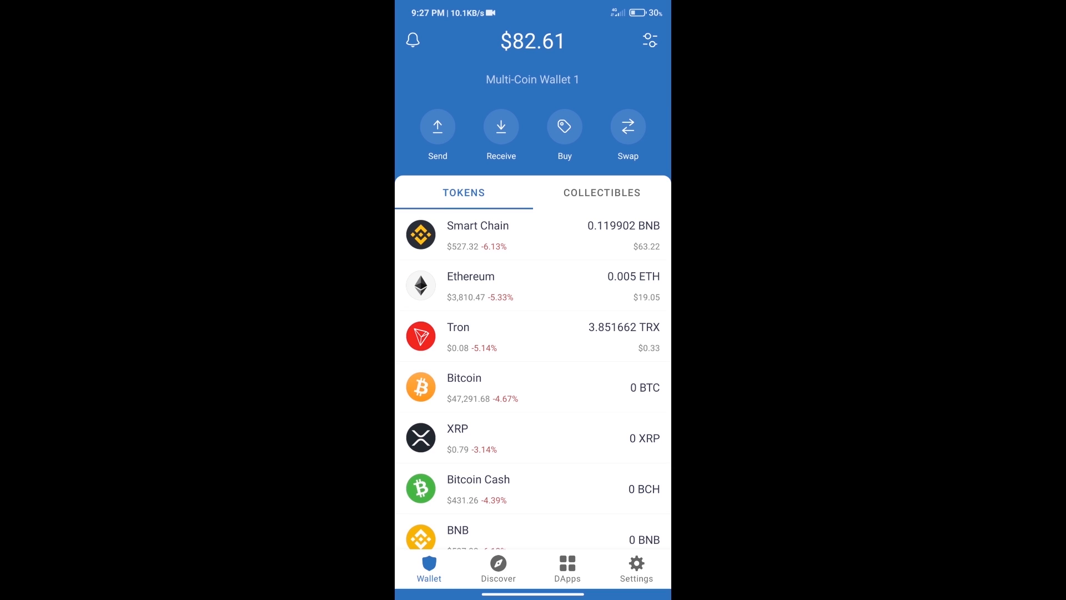
Step: Start buying Smart Chain BNB, then abandon the purchase and return to balances
{"action": "left_click", "coordinate": [564, 127]}
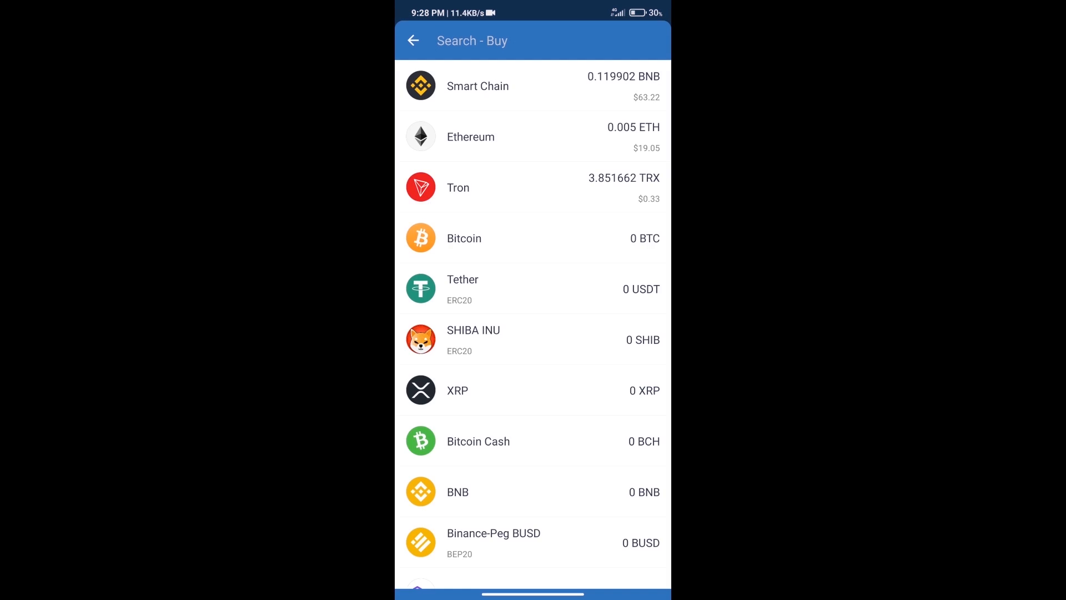
{"action": "type", "text": "bn"}
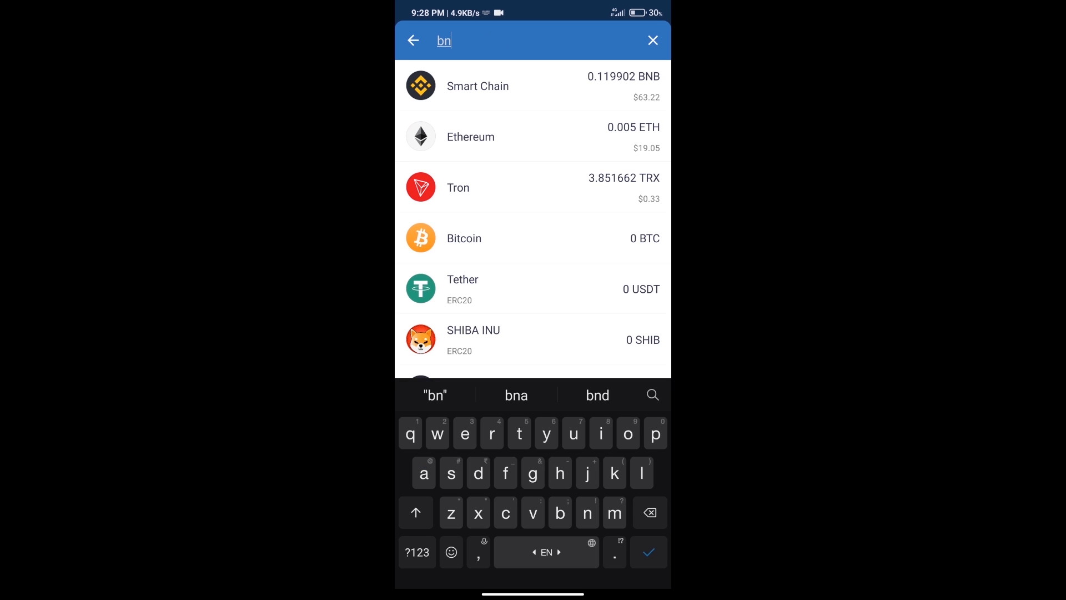
{"action": "type", "text": "b"}
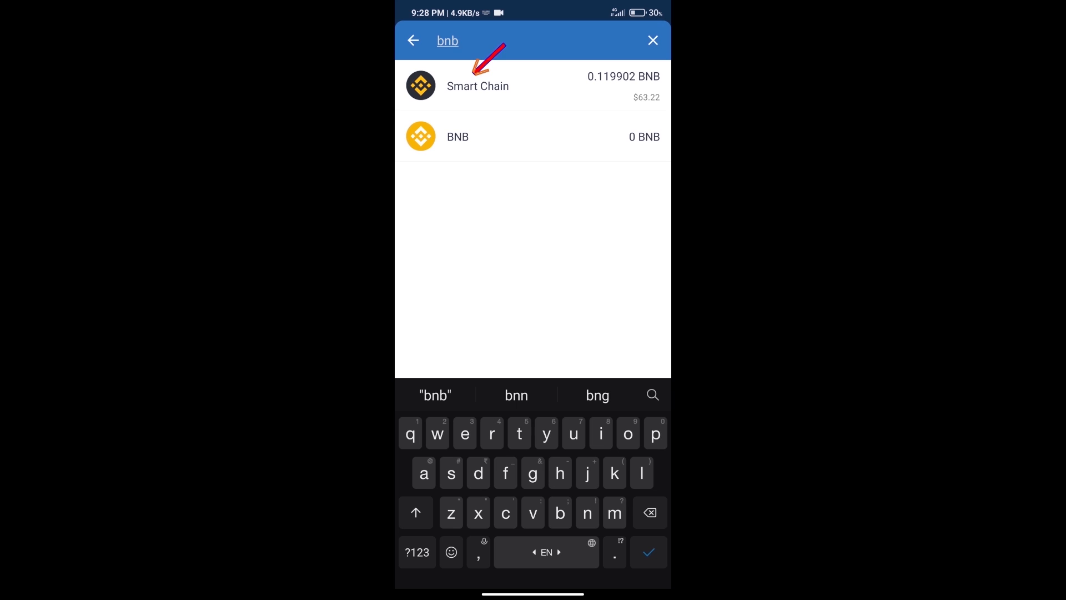
{"action": "left_click", "coordinate": [478, 85]}
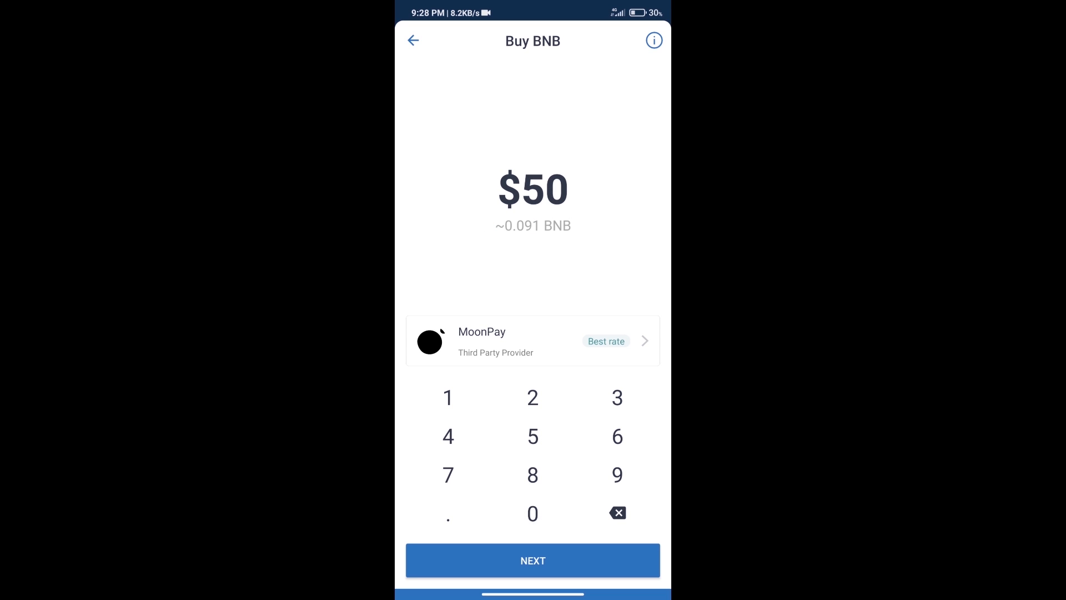
{"action": "left_click", "coordinate": [412, 40]}
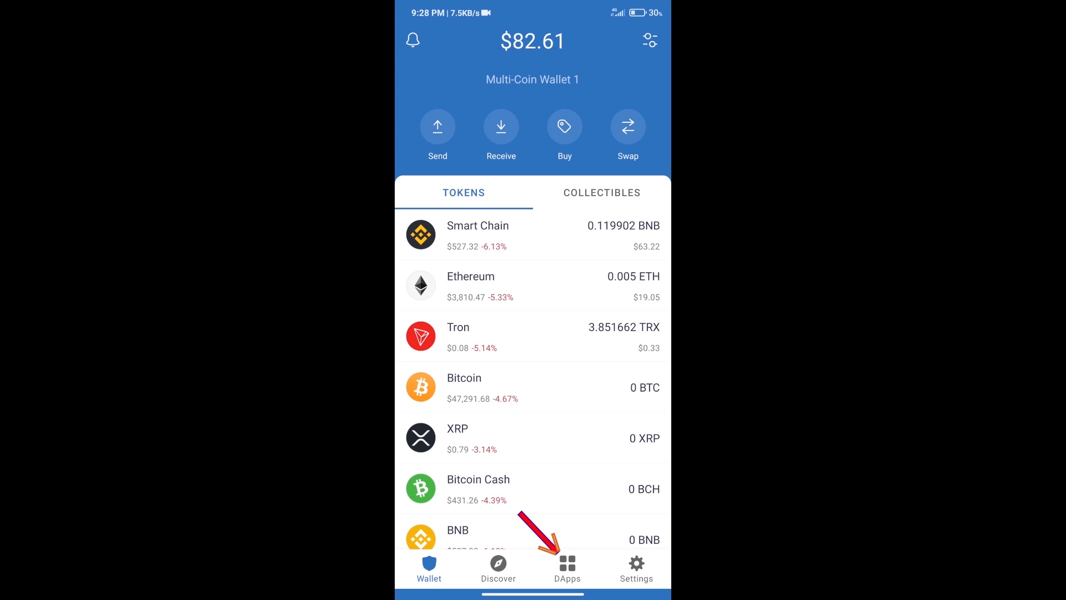
Step: Open PancakeSwap from the decentralized apps list
{"action": "left_click", "coordinate": [567, 568]}
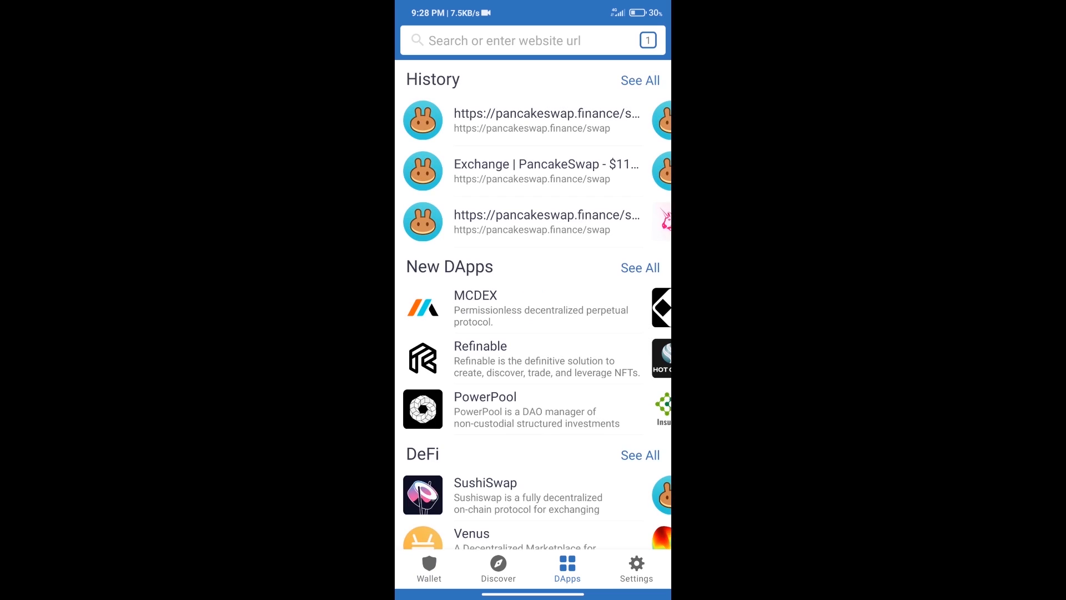
{"action": "scroll", "scroll_direction": "down", "scroll_amount": 3}
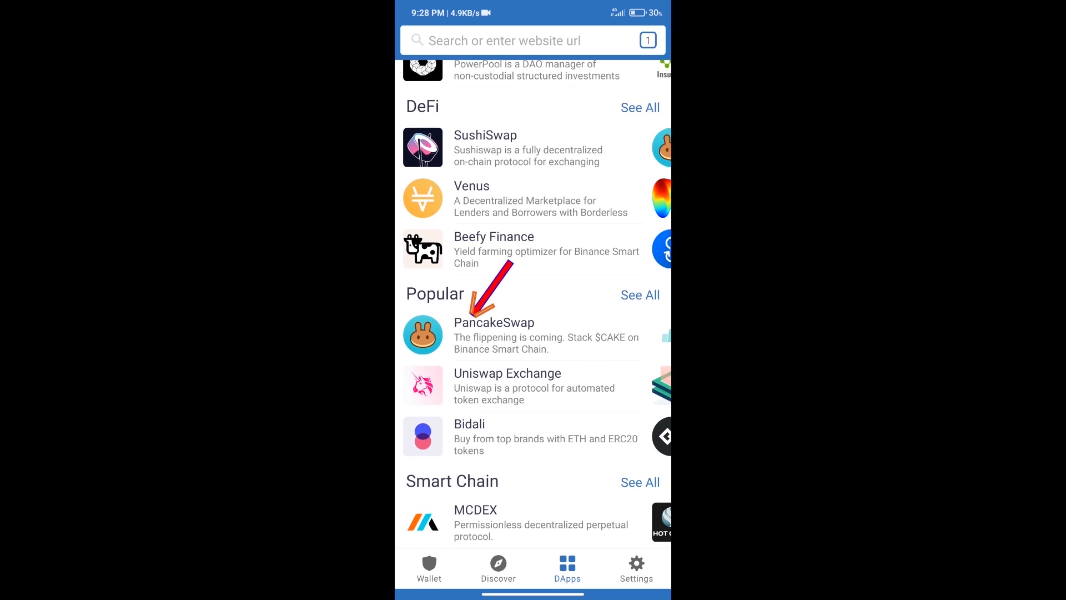
{"action": "left_click", "coordinate": [494, 333]}
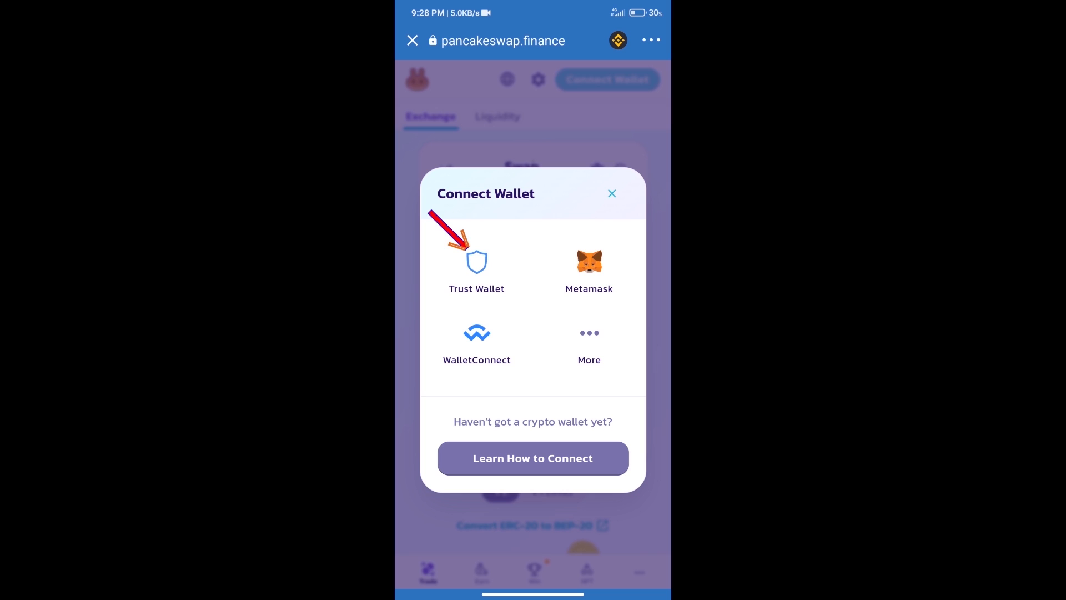
Step: Connect PancakeSwap to Trust Wallet and copy the Saudi Shiba Inu contract address
{"action": "left_click", "coordinate": [610, 194]}
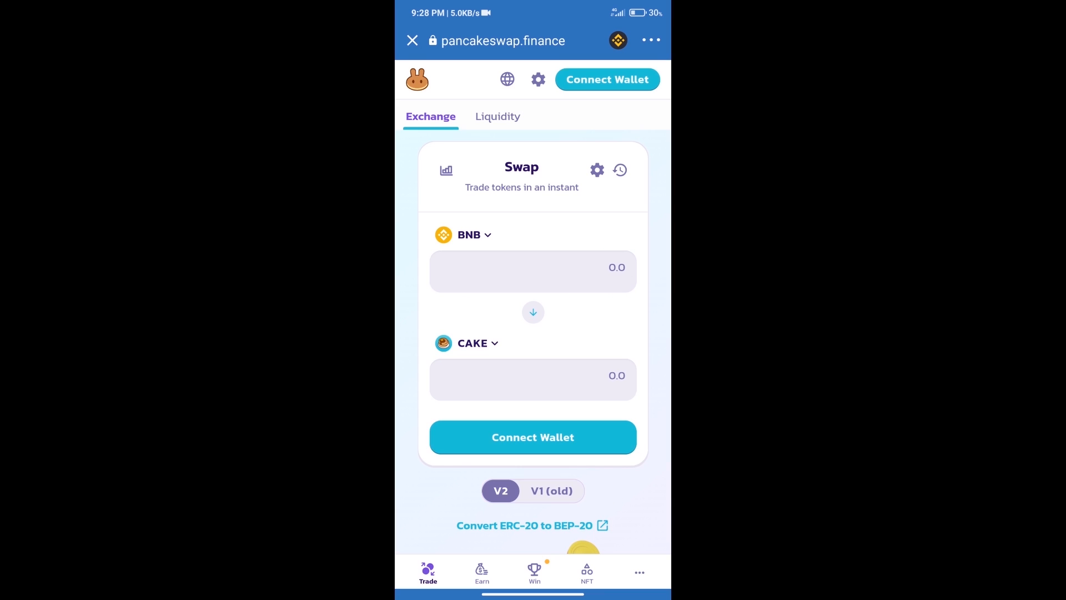
{"action": "left_click", "coordinate": [606, 79]}
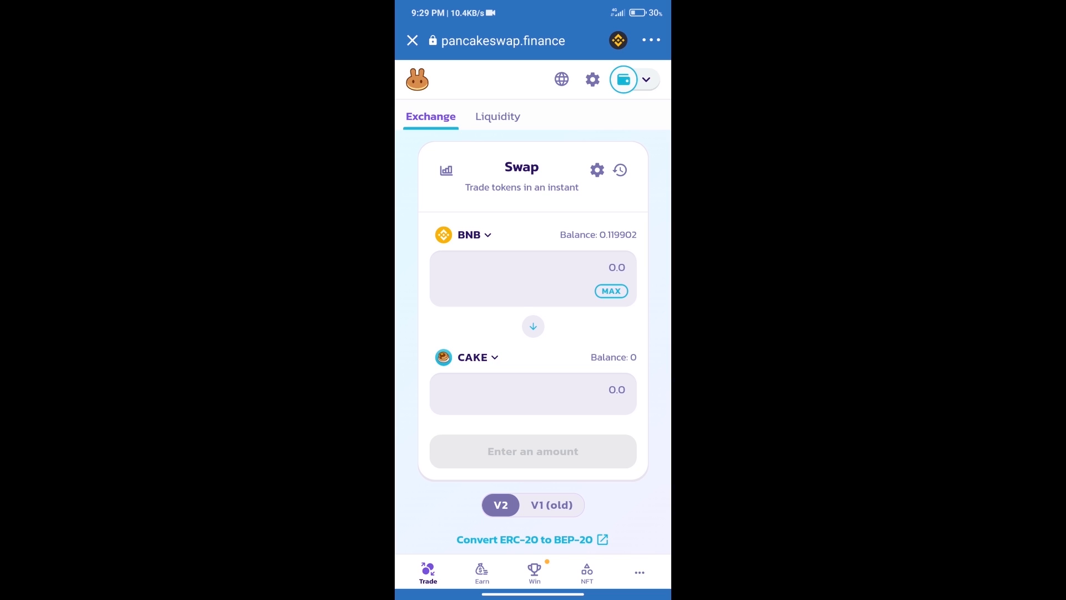
{"action": "left_click", "coordinate": [478, 357]}
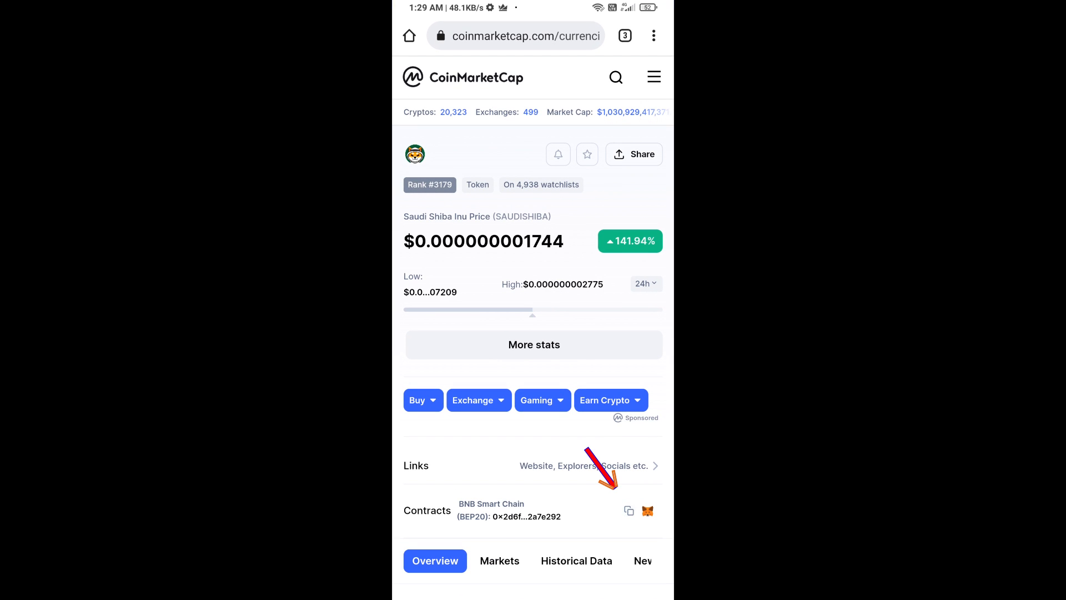
{"action": "left_click", "coordinate": [633, 511]}
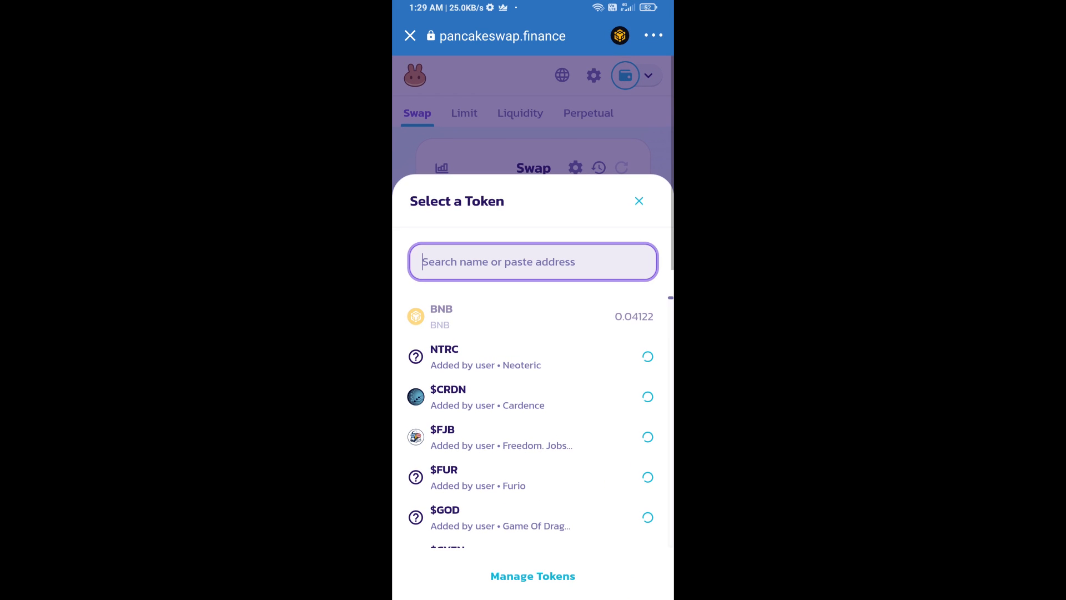
Step: Import SAUDISHIB by pasted contract address, acknowledging the unknown-token risk warning
{"action": "type", "text": "3Dc5b2O2ccd91Db114B592872BCA32a7e292"}
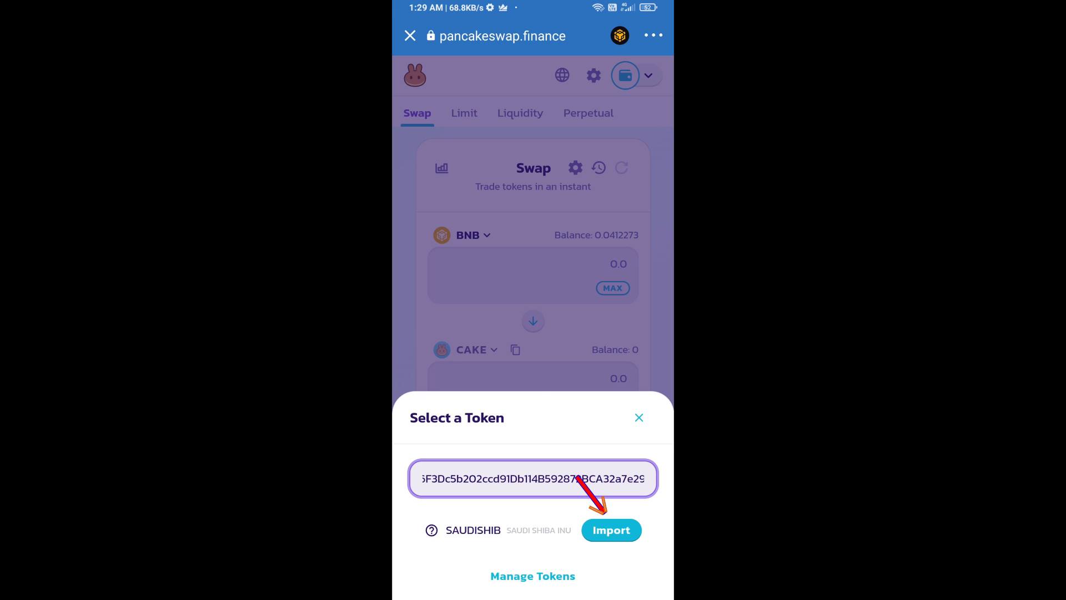
{"action": "left_click", "coordinate": [611, 530]}
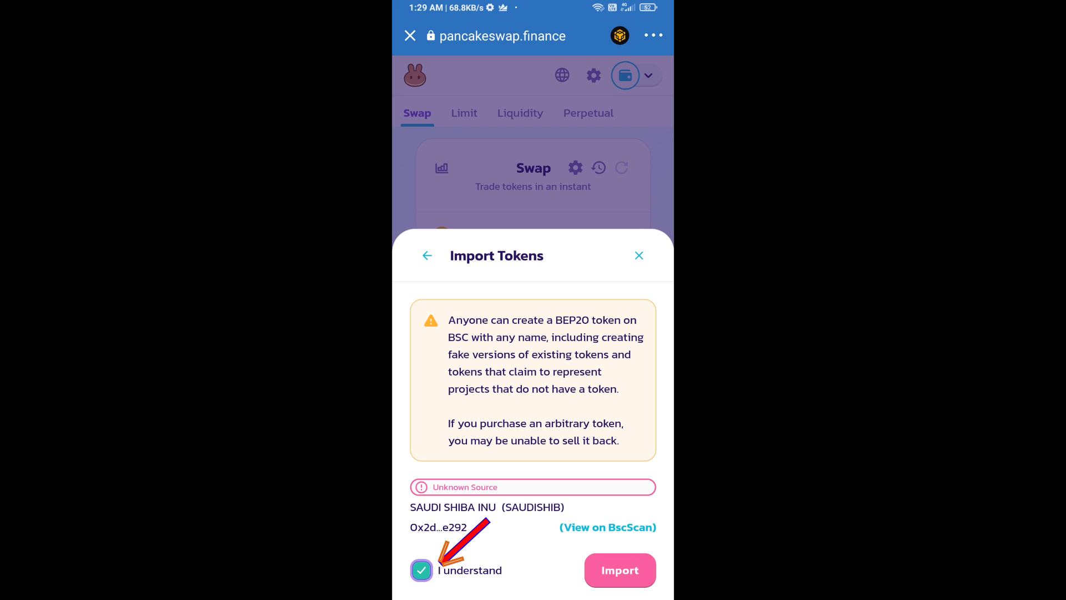
{"action": "left_click", "coordinate": [619, 569]}
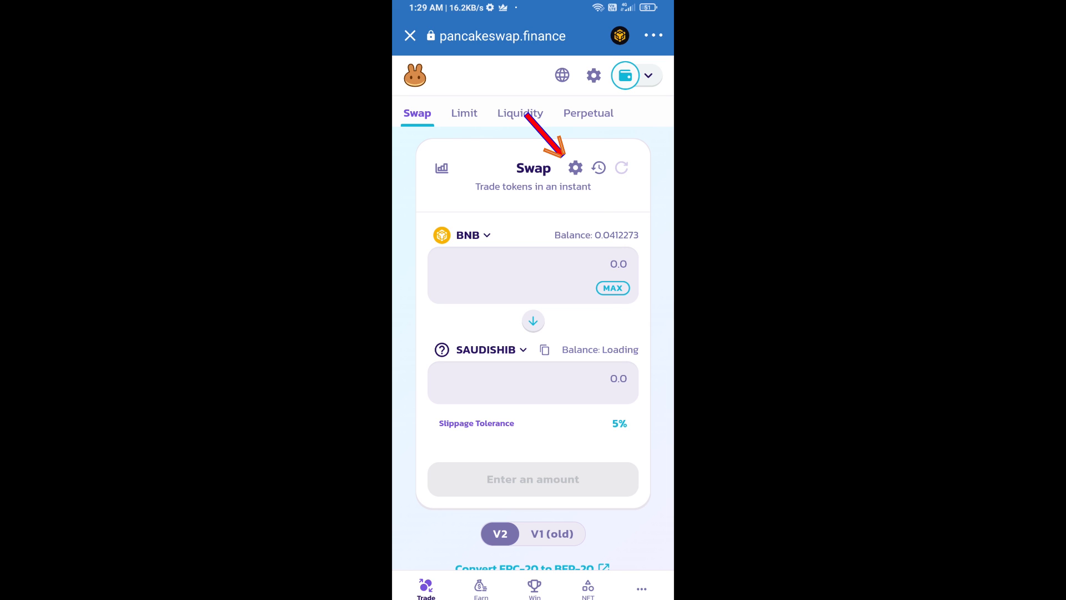
Step: Enter a custom 12% slippage tolerance in swap settings and return to the swap
{"action": "left_click", "coordinate": [574, 167]}
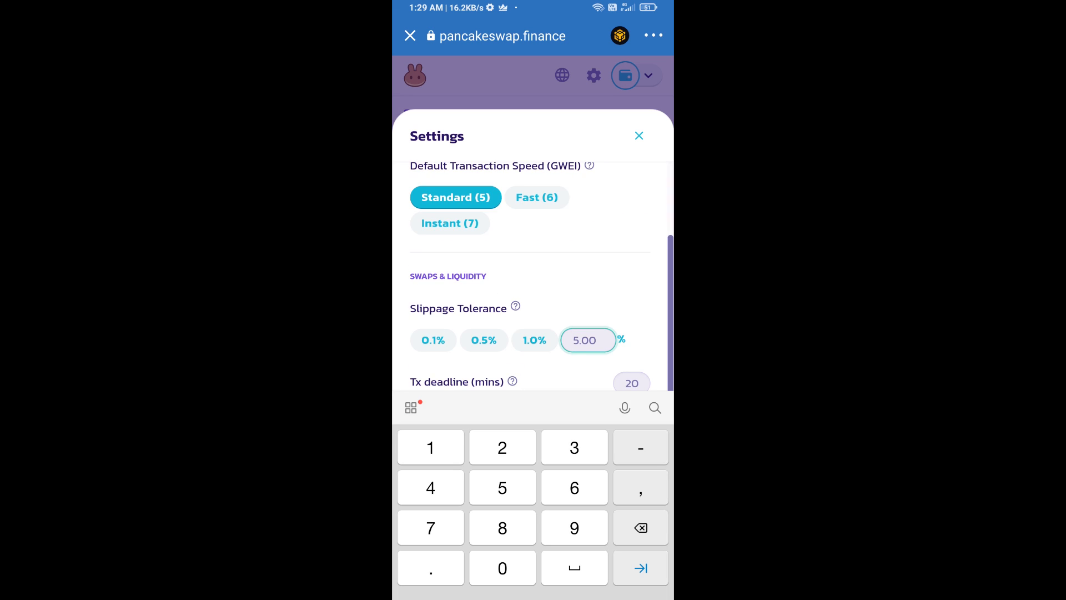
{"action": "type", "text": "12"}
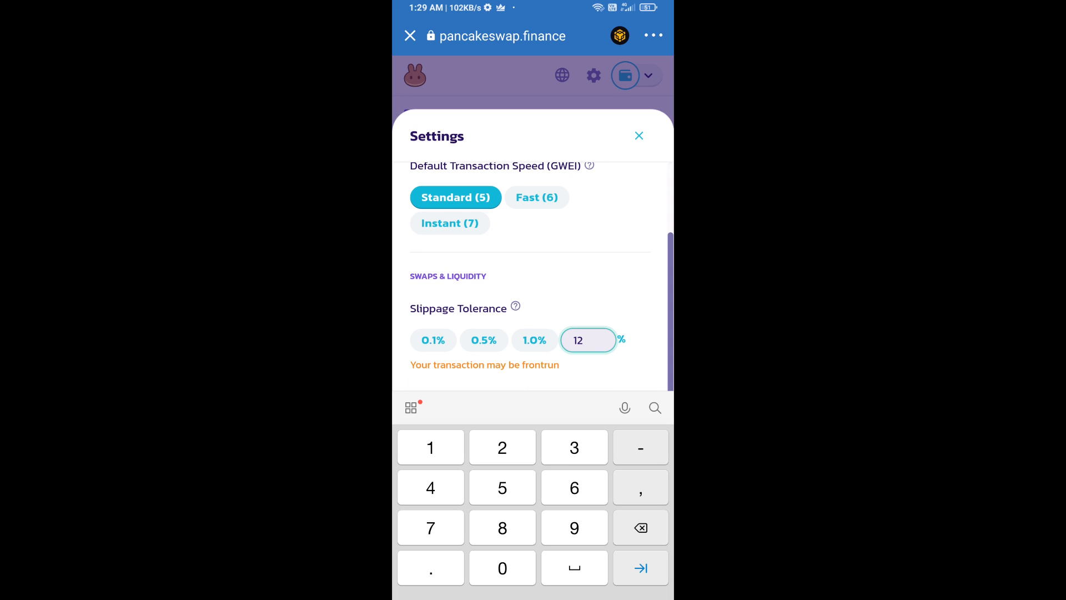
{"action": "left_click", "coordinate": [638, 135]}
{"action": "type", "text": "10000"}
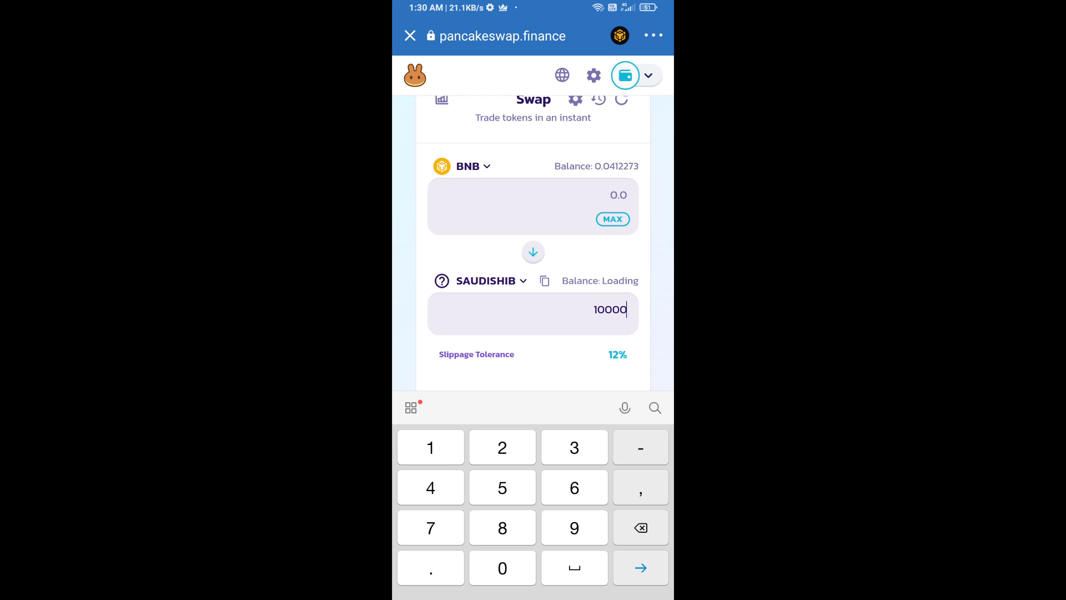
Step: Review and confirm the swap of about 0.0000000652 BNB for 10000 SAUDISHIB
{"action": "scroll", "scroll_direction": "down", "scroll_amount": 3}
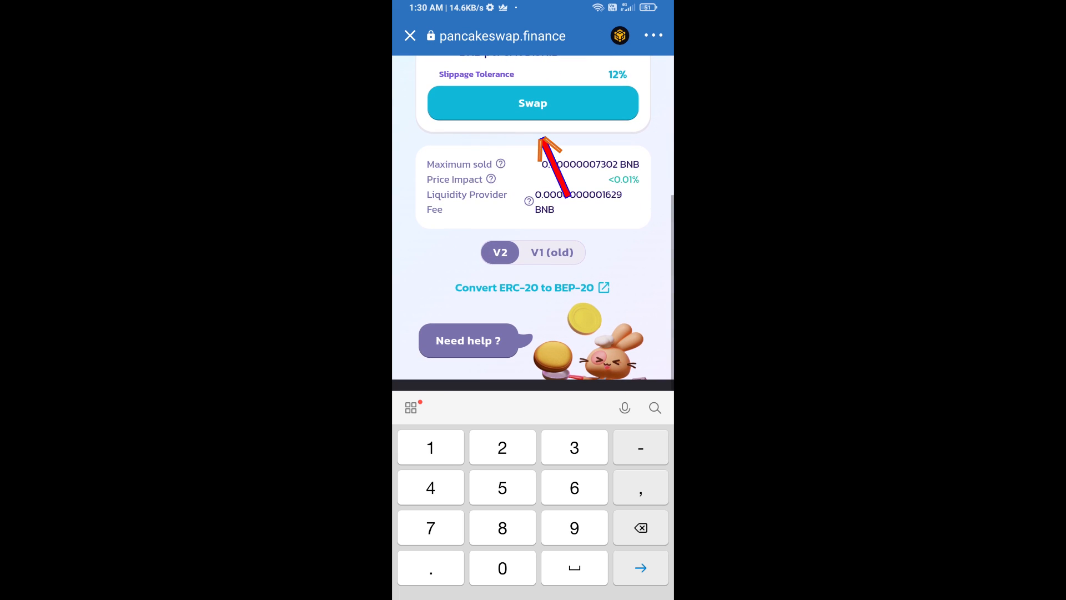
{"action": "left_click", "coordinate": [533, 102]}
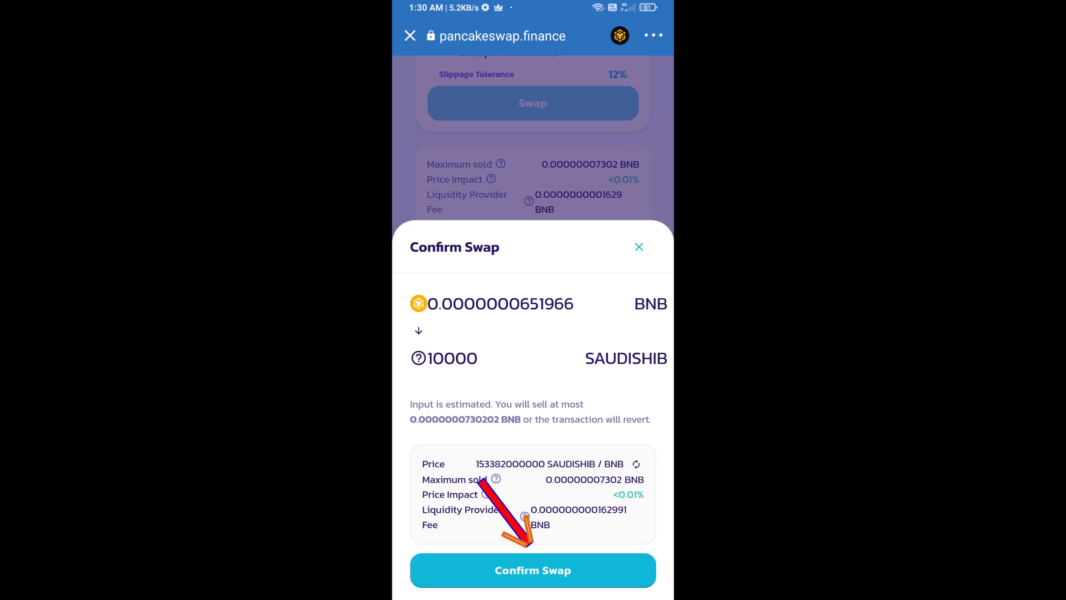
{"action": "left_click", "coordinate": [533, 570]}
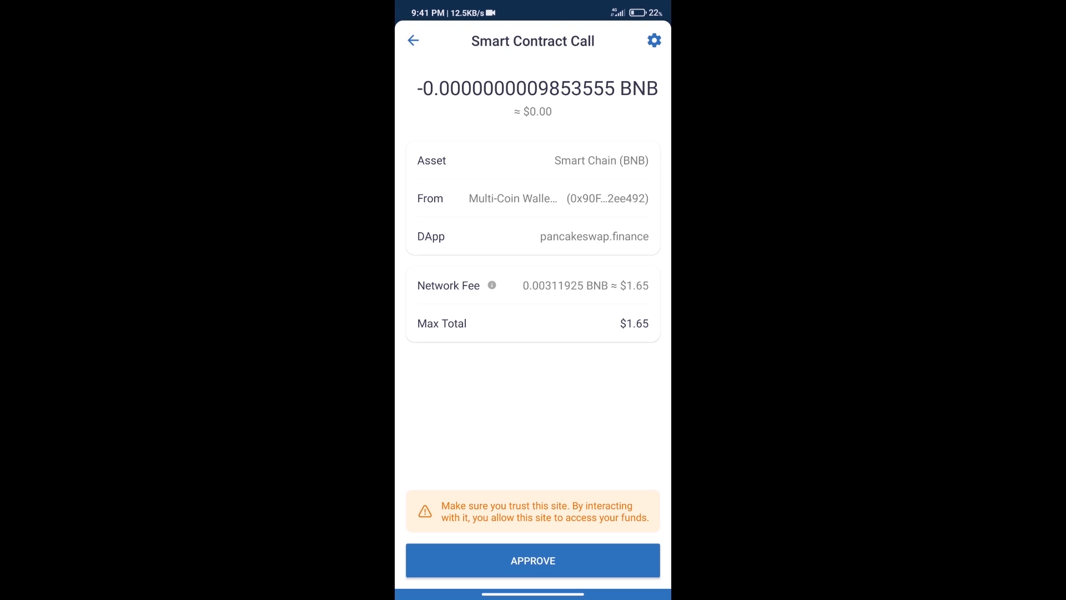